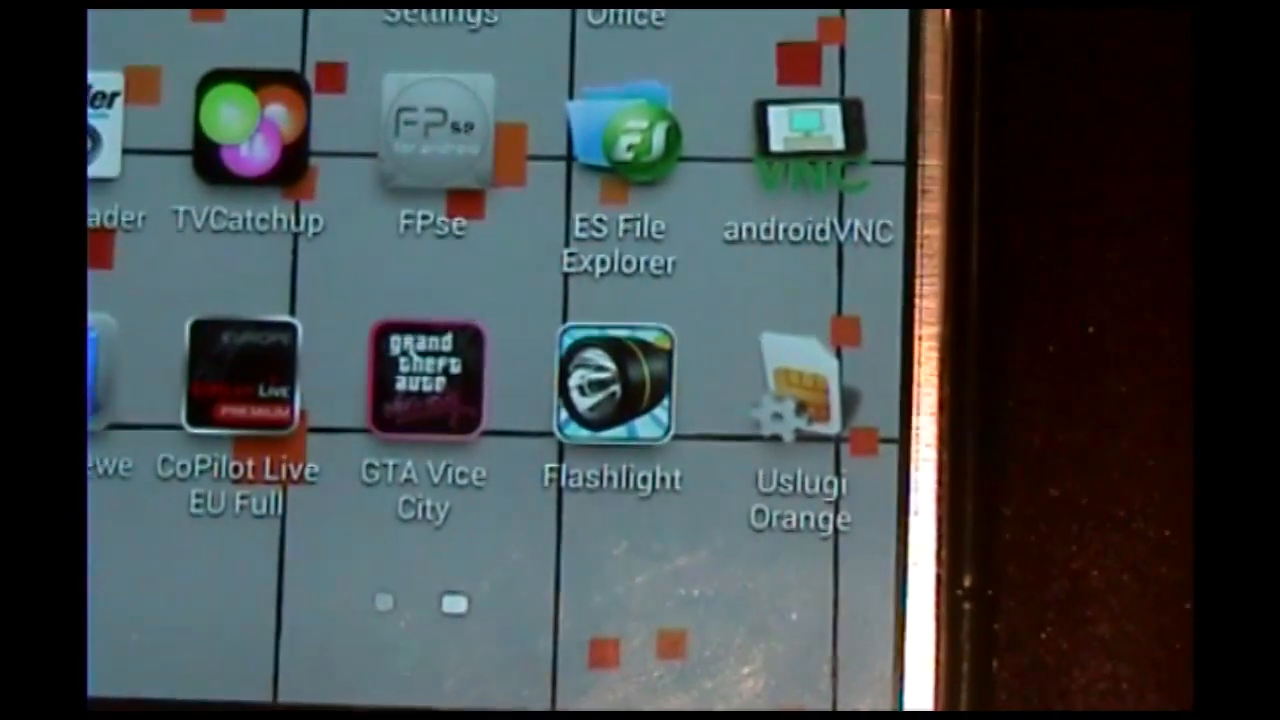
scroll("up", 3)
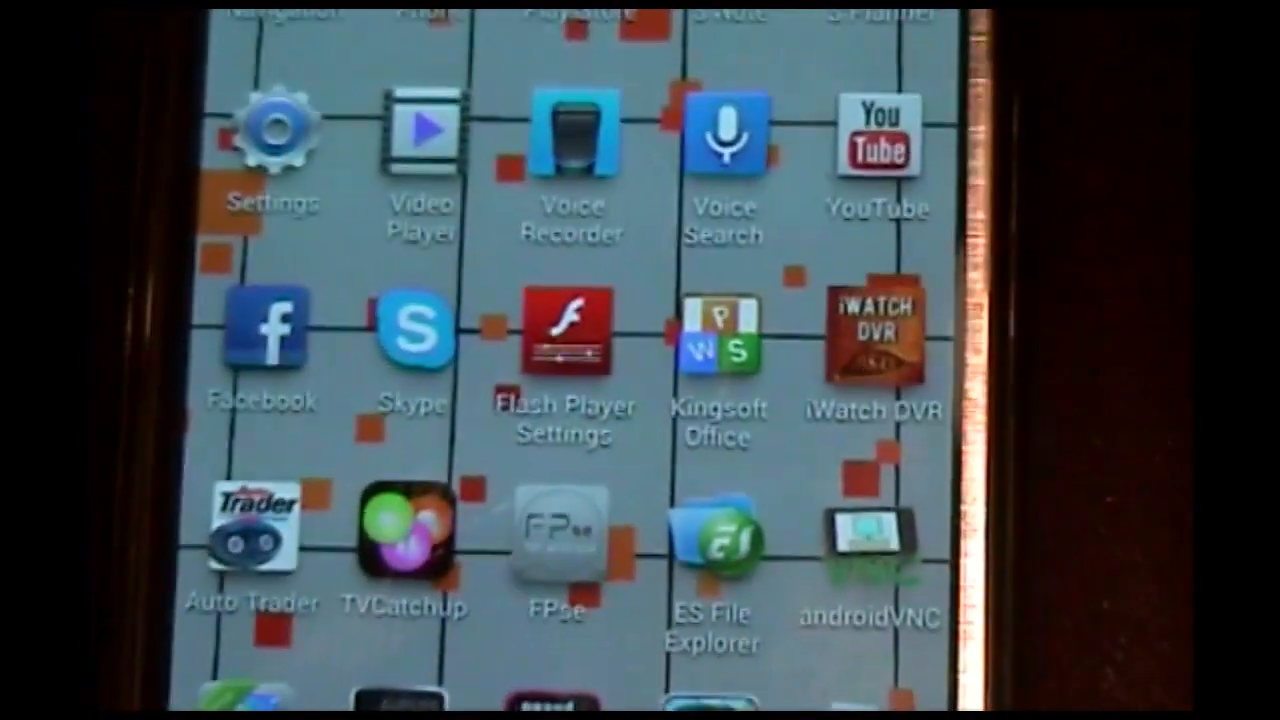